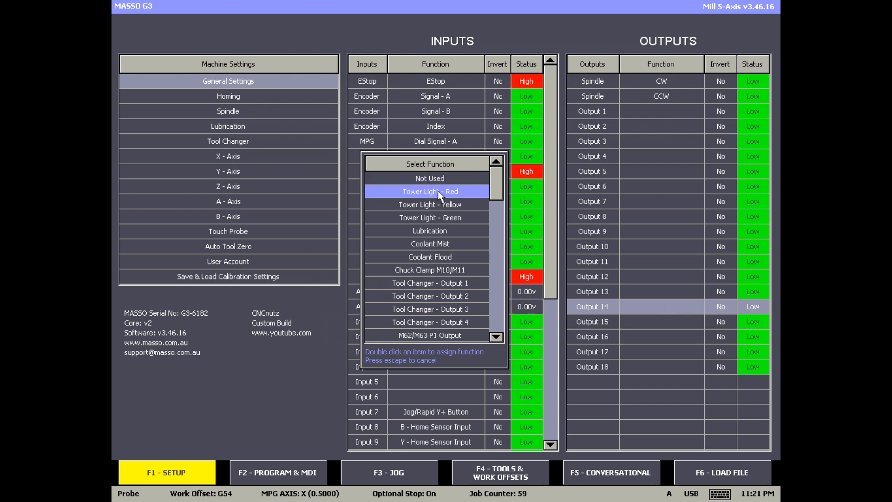
- Assign Tower Light - Red to Output 14 and select Output 15 next
{"action": "double_click", "coordinate": [430, 191]}
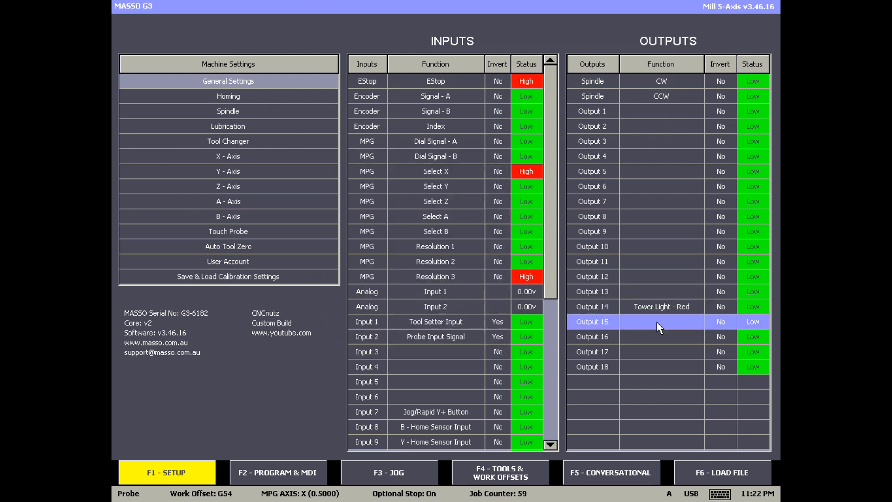
{"action": "left_click", "coordinate": [660, 322]}
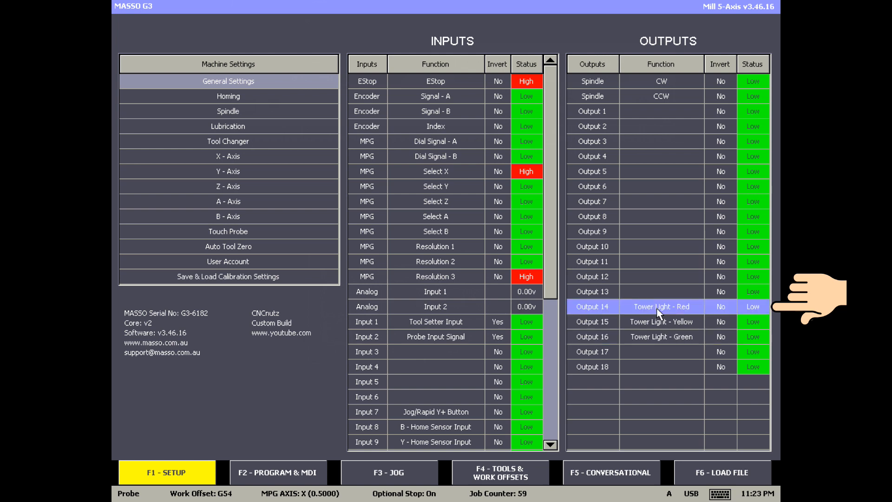
- Invert Output 14 so its Invert column reads Yes
{"action": "left_click", "coordinate": [719, 306]}
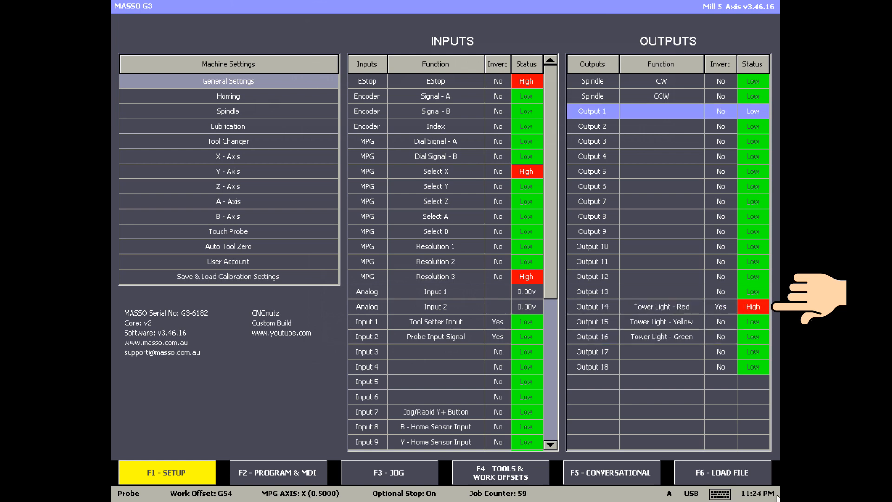